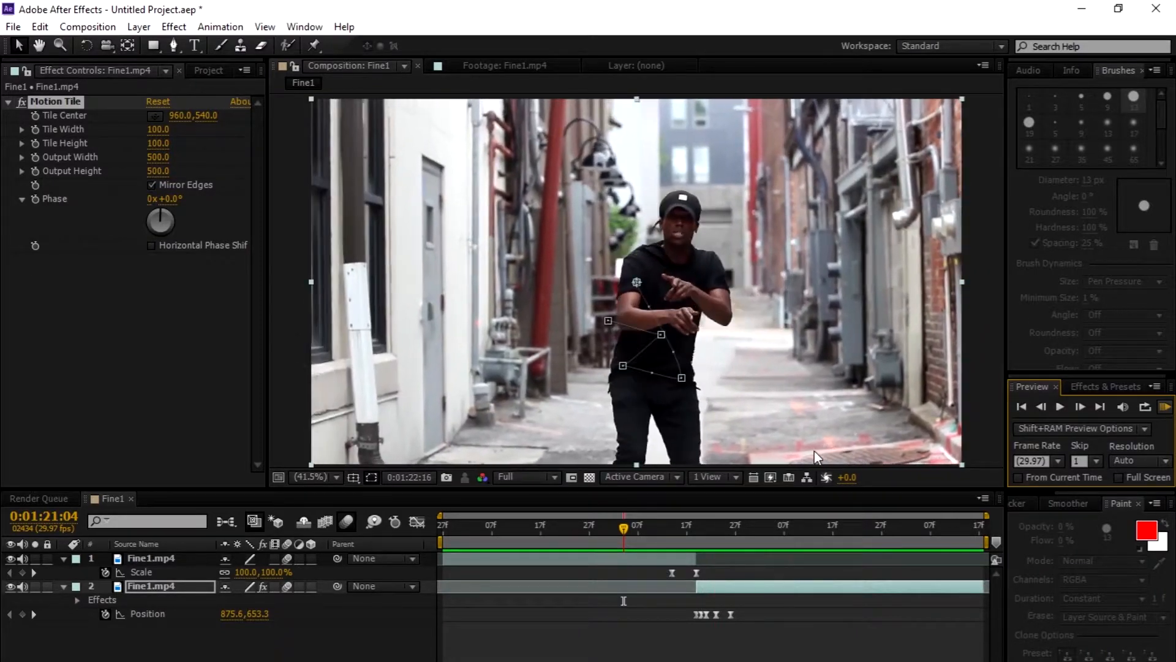
- Key the first clip's Scale from 100% a few frames before its end to 293% at its last frame
left_click(209, 70)
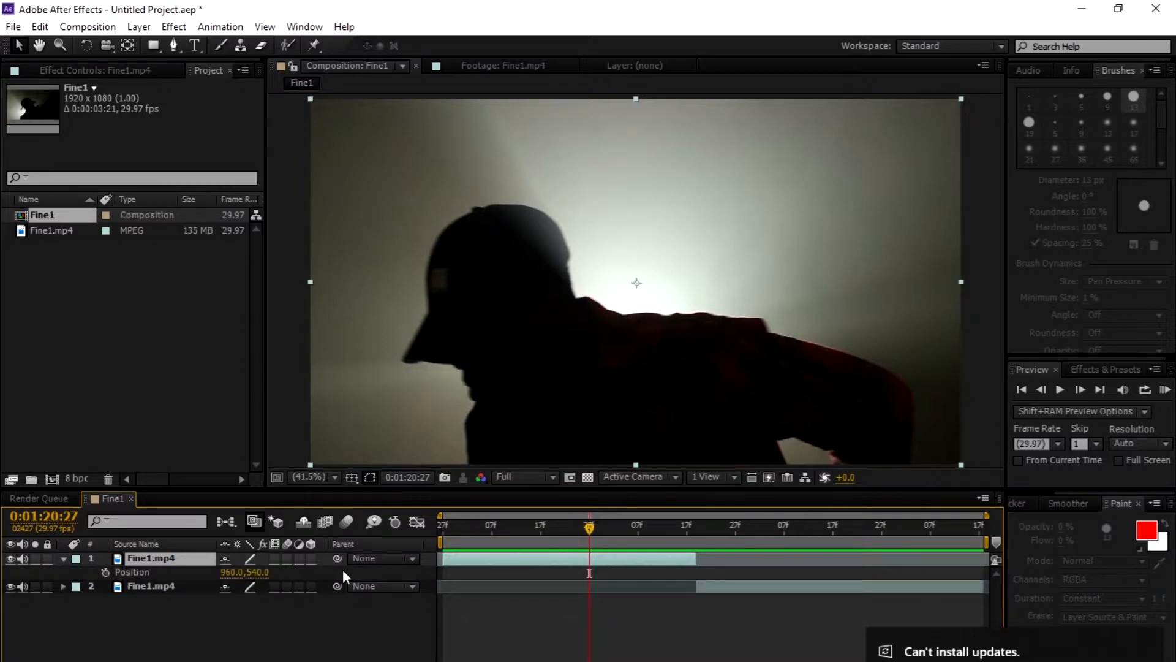
mouse_move(397, 569)
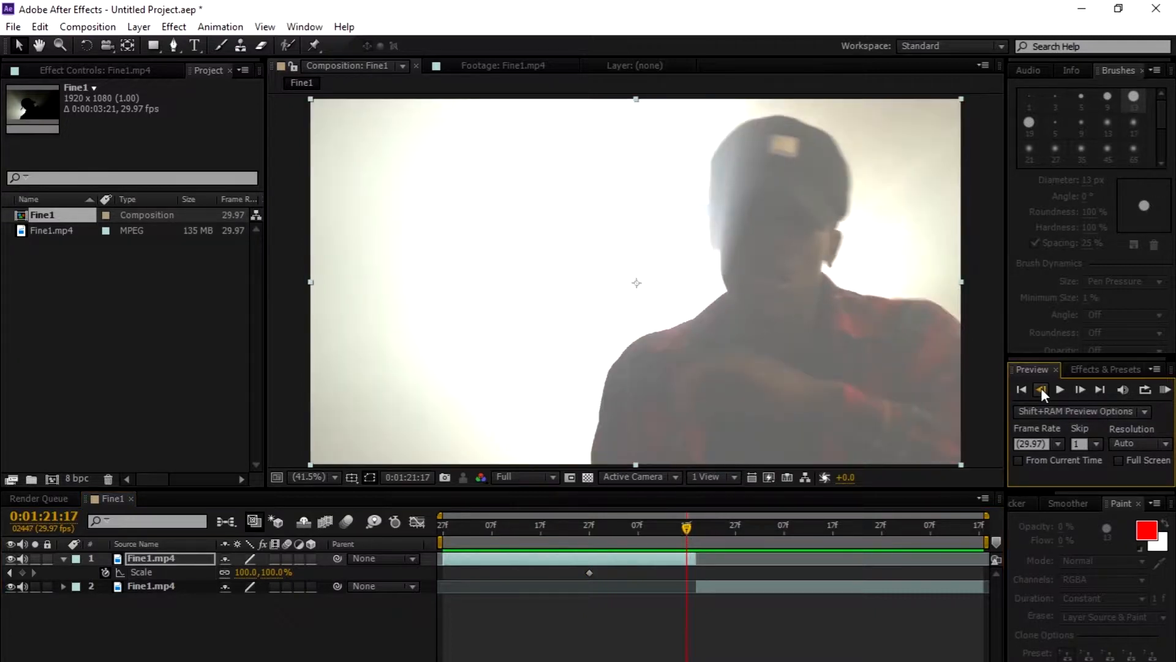
left_click(1042, 388)
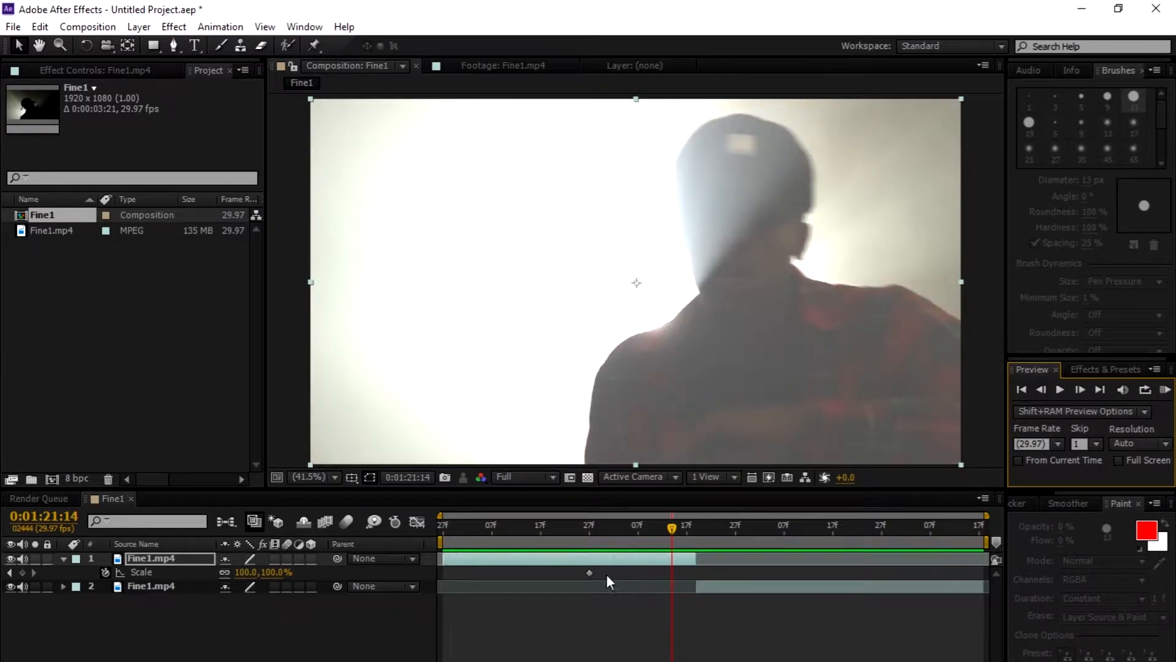
left_click(671, 572)
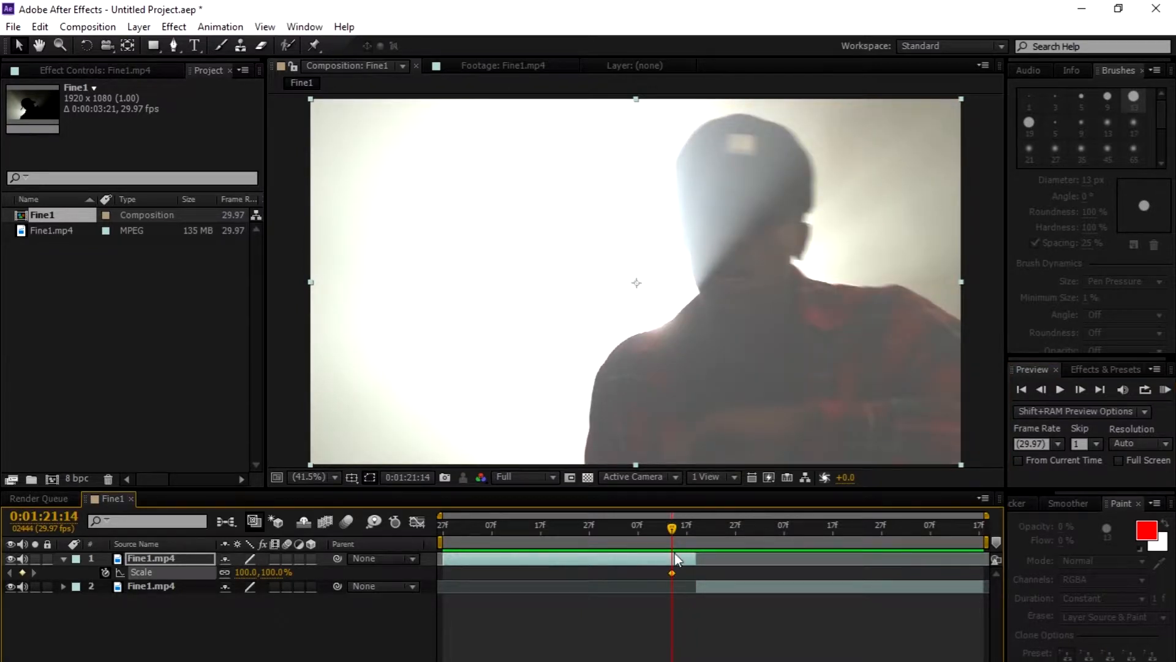
left_click_drag(672, 526, 693, 526)
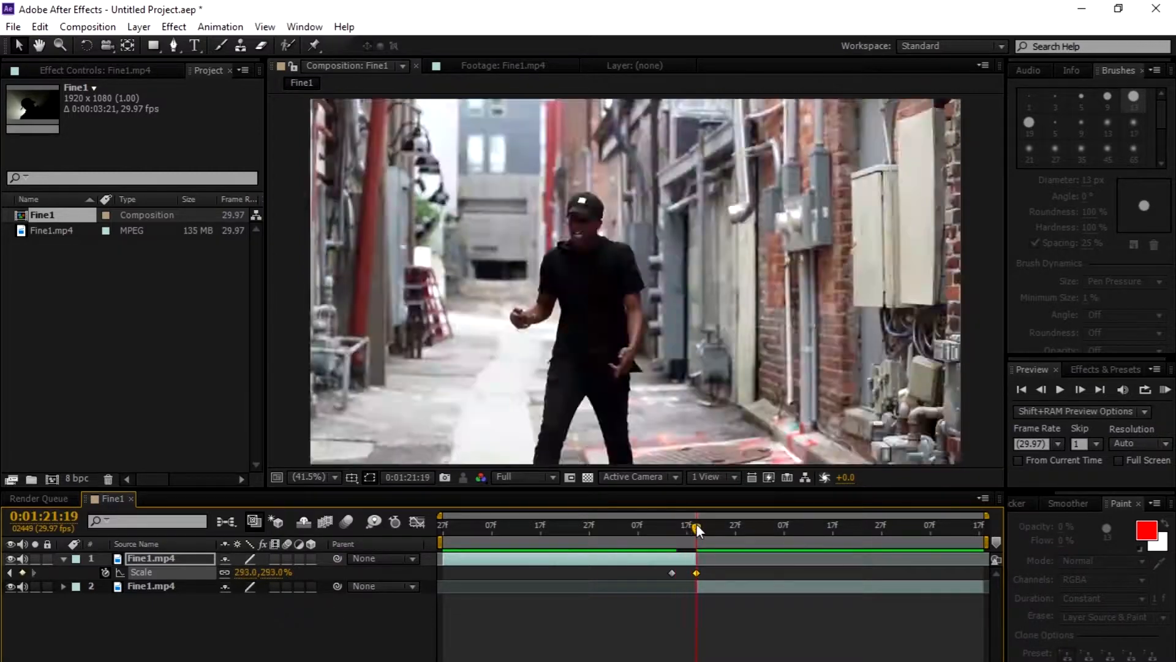
left_click_drag(695, 526, 629, 525)
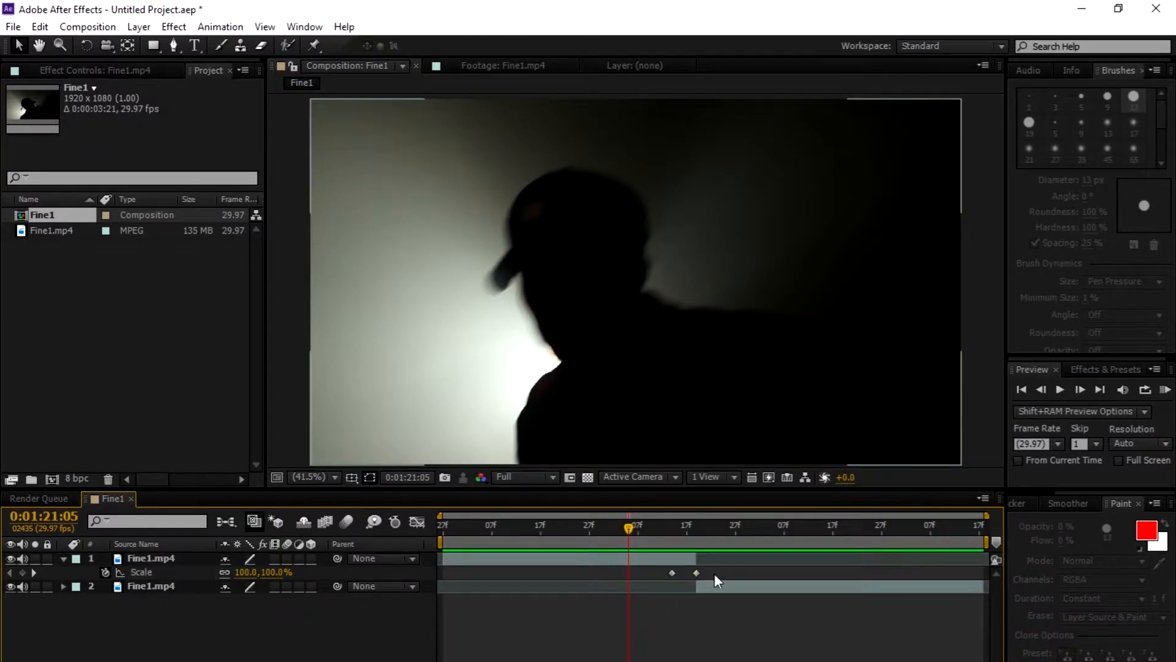
- Apply Easy Ease to the Scale keyframes and select both of them
right_click(696, 573)
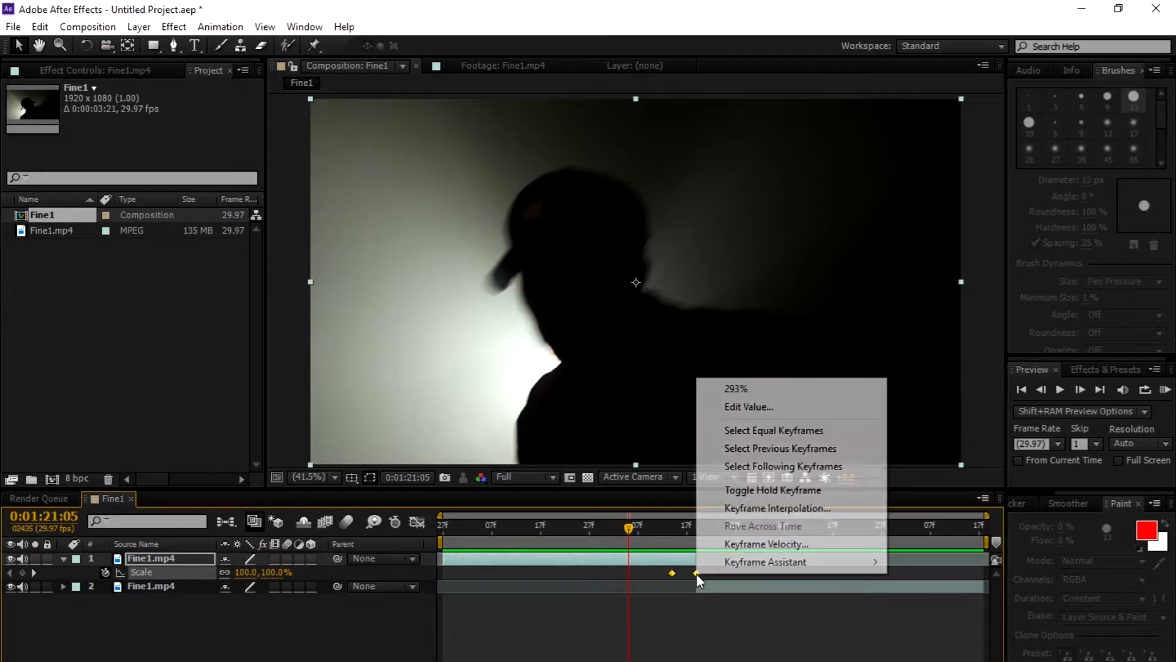
mouse_move(765, 561)
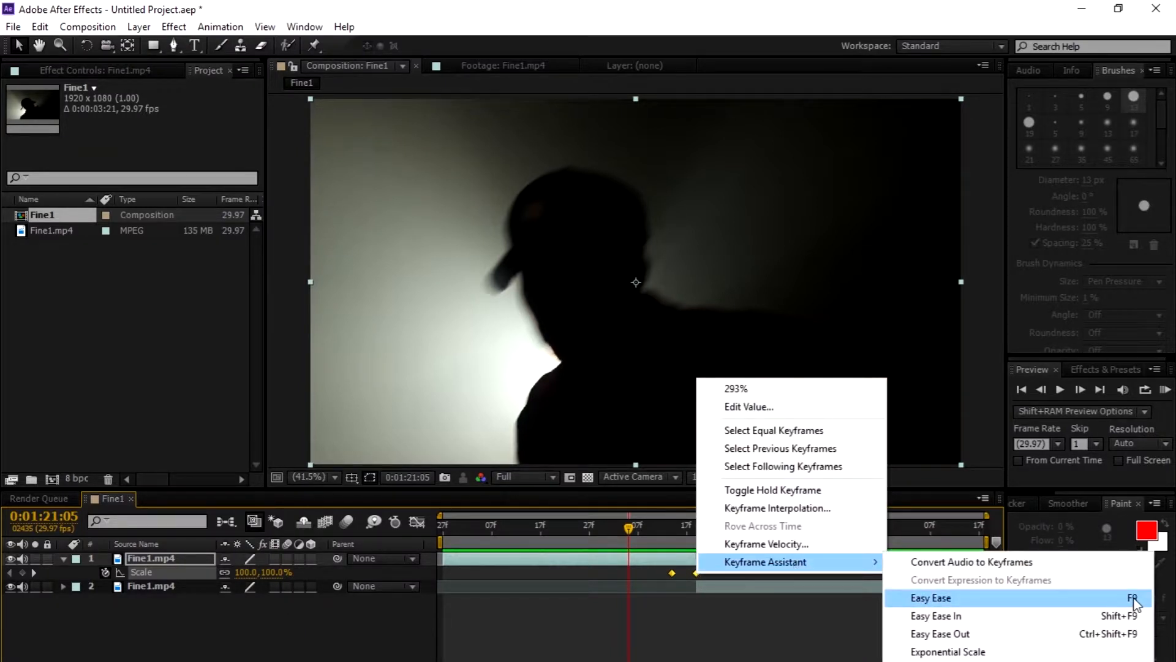
left_click(931, 598)
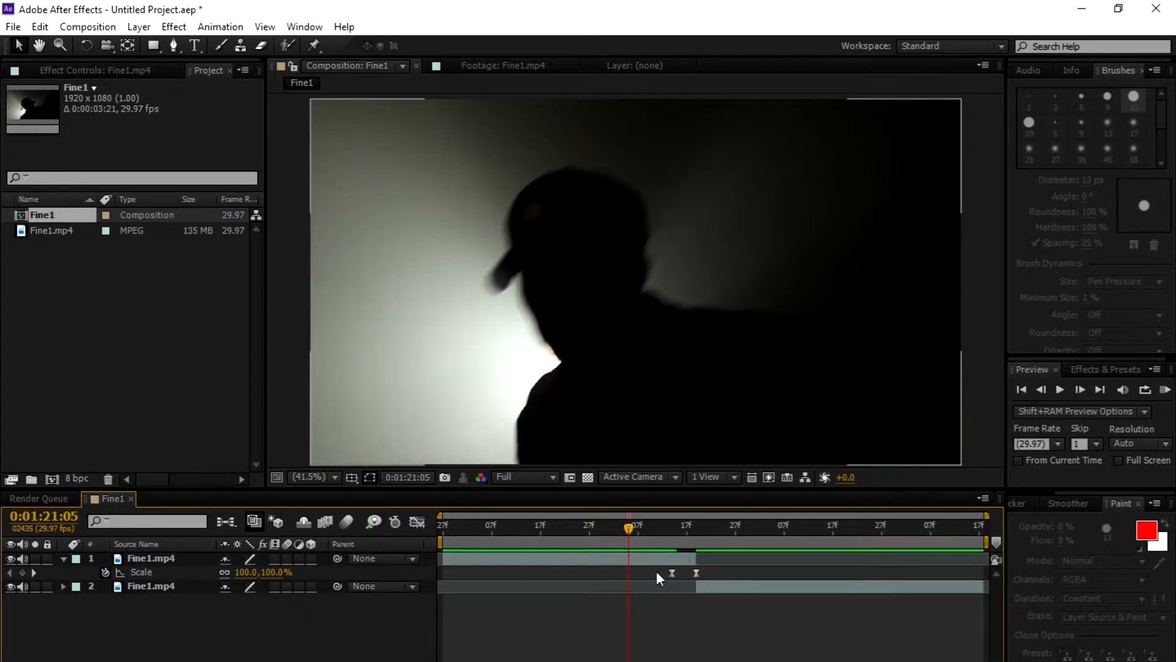
left_click(151, 557)
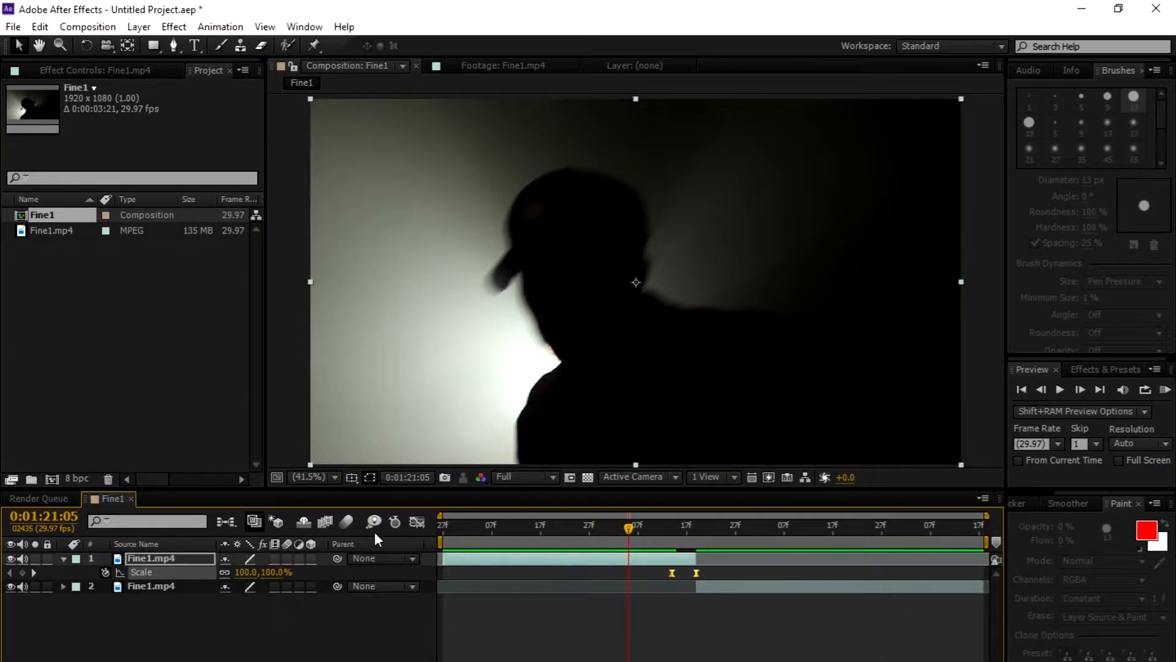
mouse_move(417, 524)
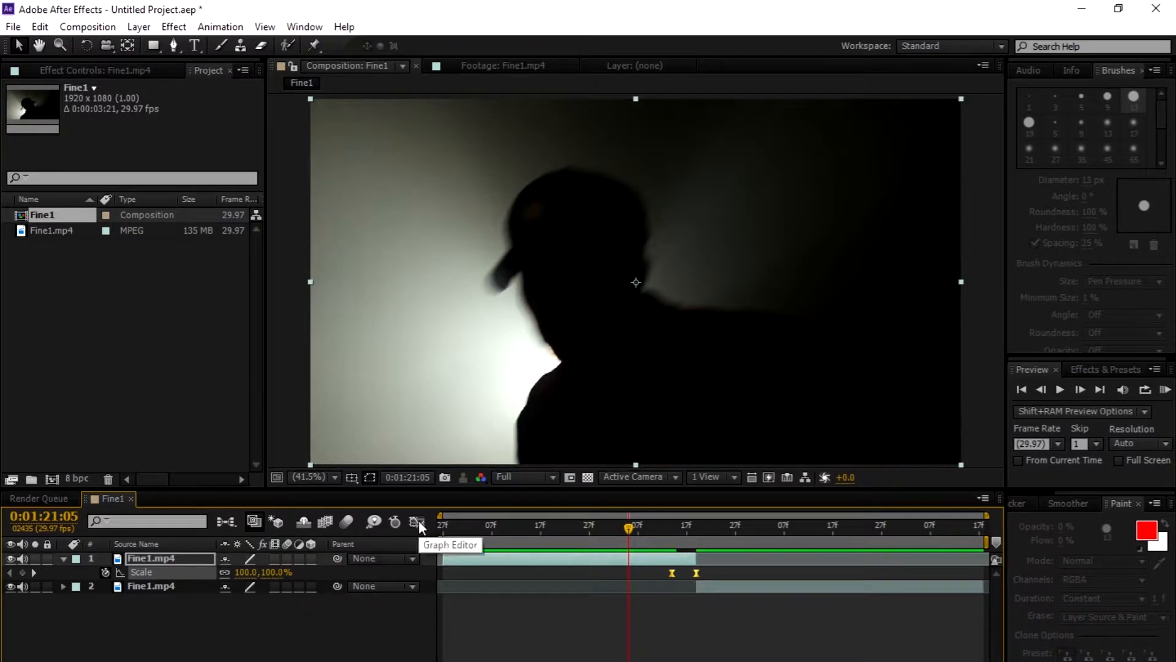
- Steepen the Scale speed curve in the Graph Editor and key layer 2's eased 293%→100% zoom-out
left_click(416, 523)
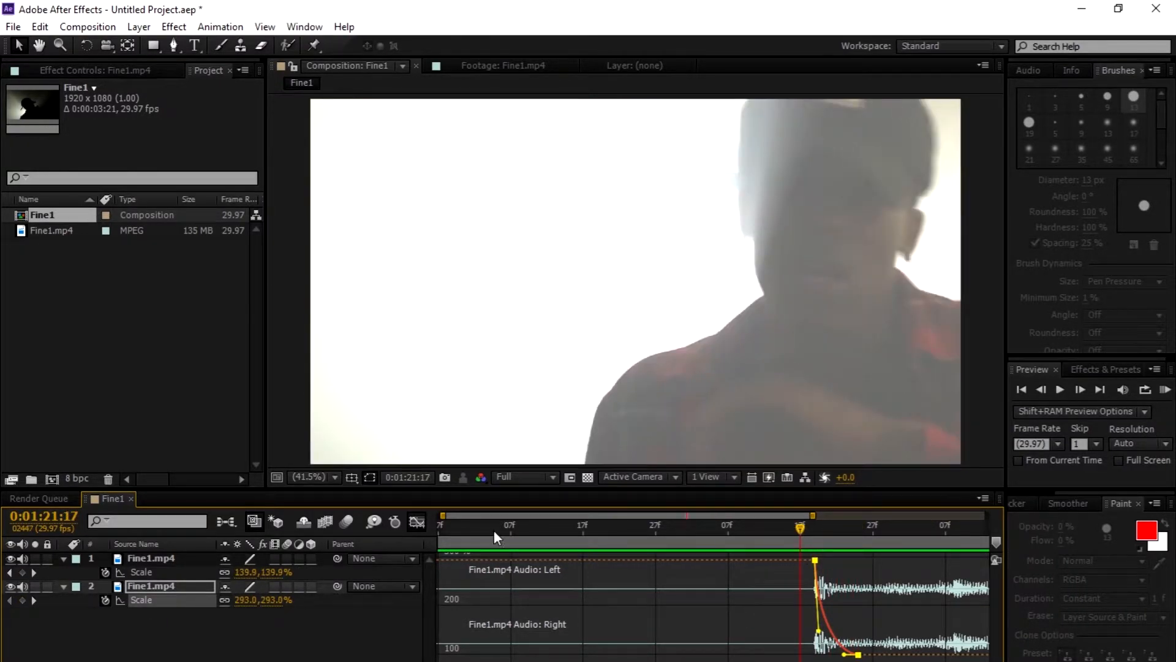
left_click(728, 526)
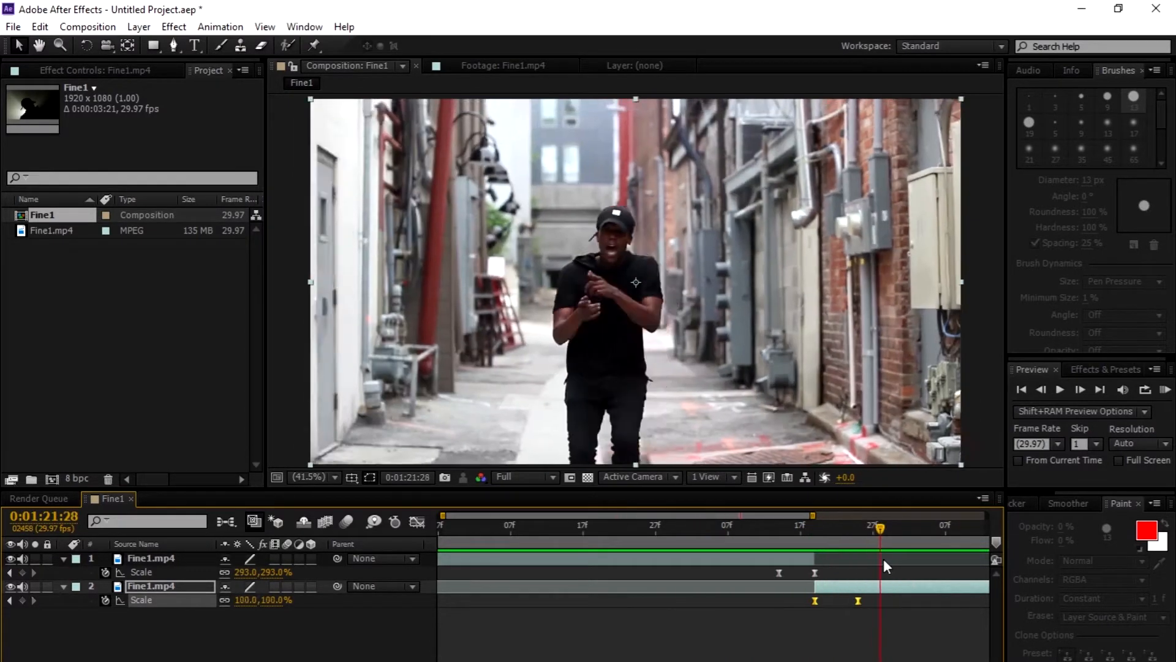
- Move to layer 2's first frame and reveal its Position, reading 960, 540
left_click_drag(880, 525, 902, 526)
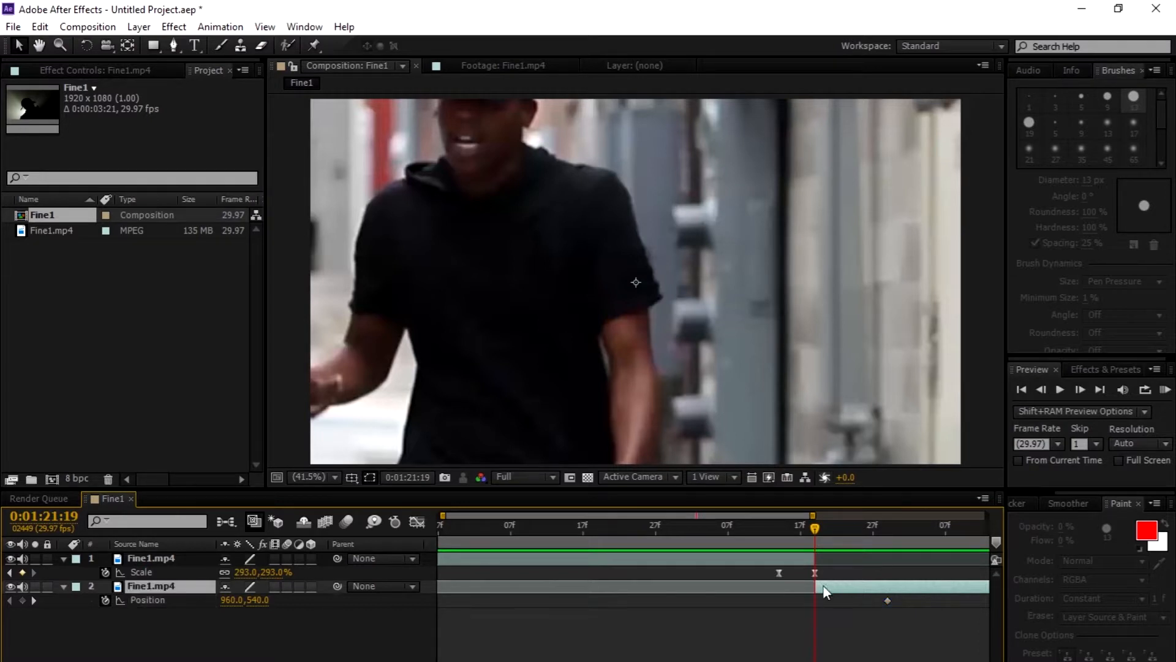
mouse_move(608, 112)
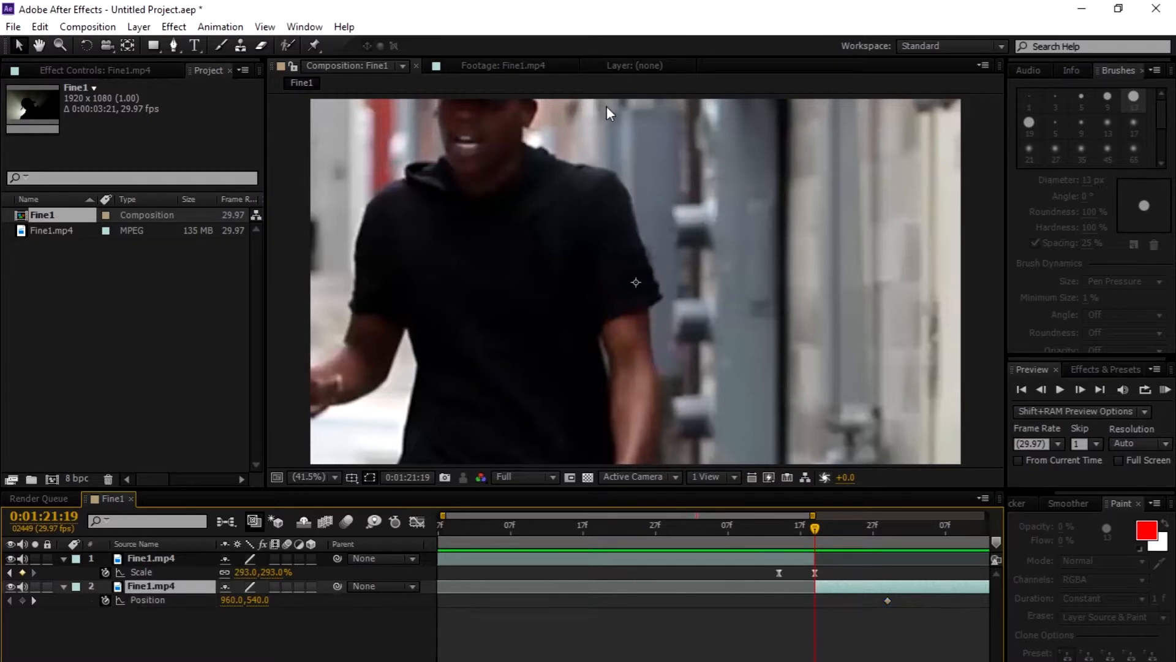
mouse_move(698, 266)
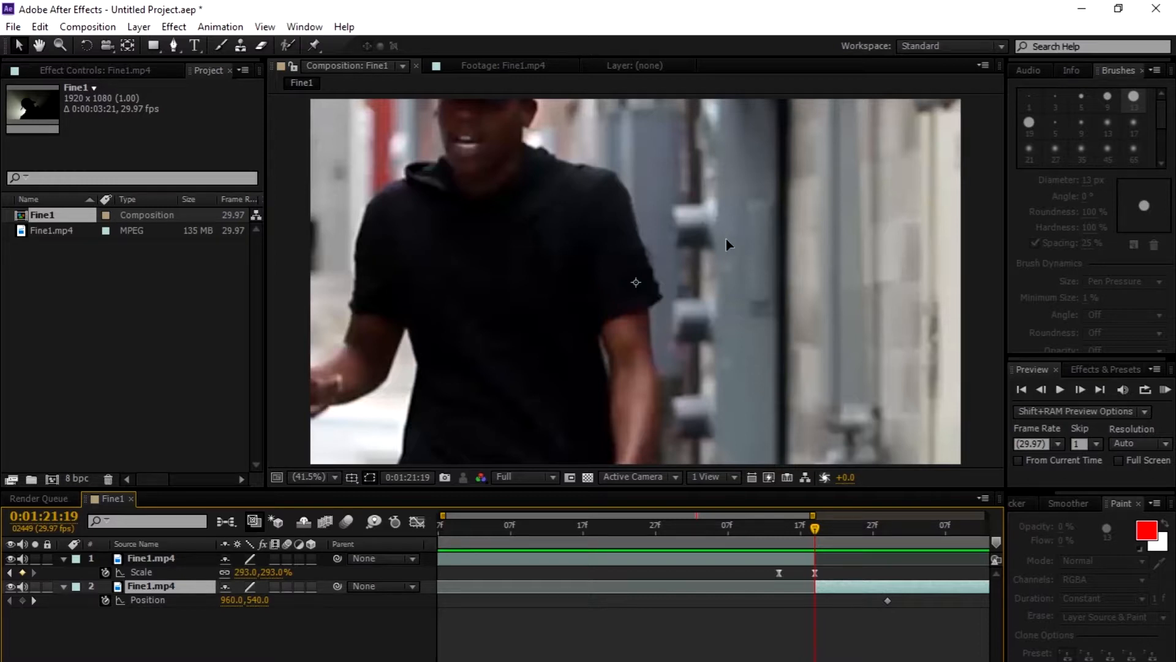
- Key offset Position values on successive opening frames of layer 2 to create a shake
left_click(1081, 390)
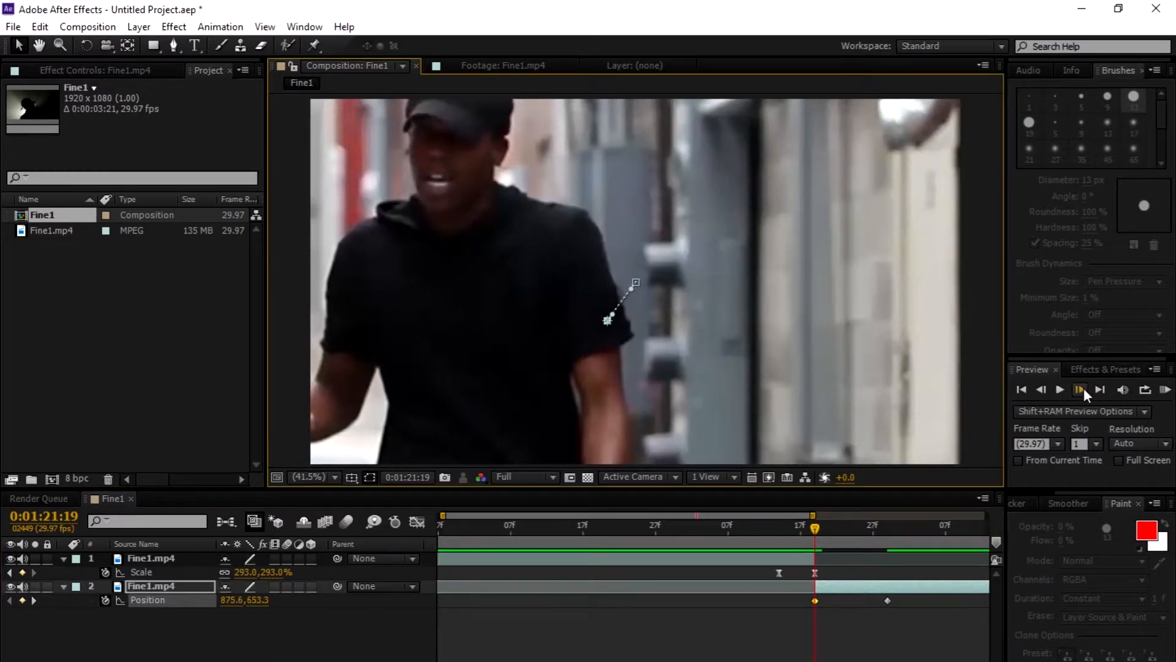
left_click(1060, 389)
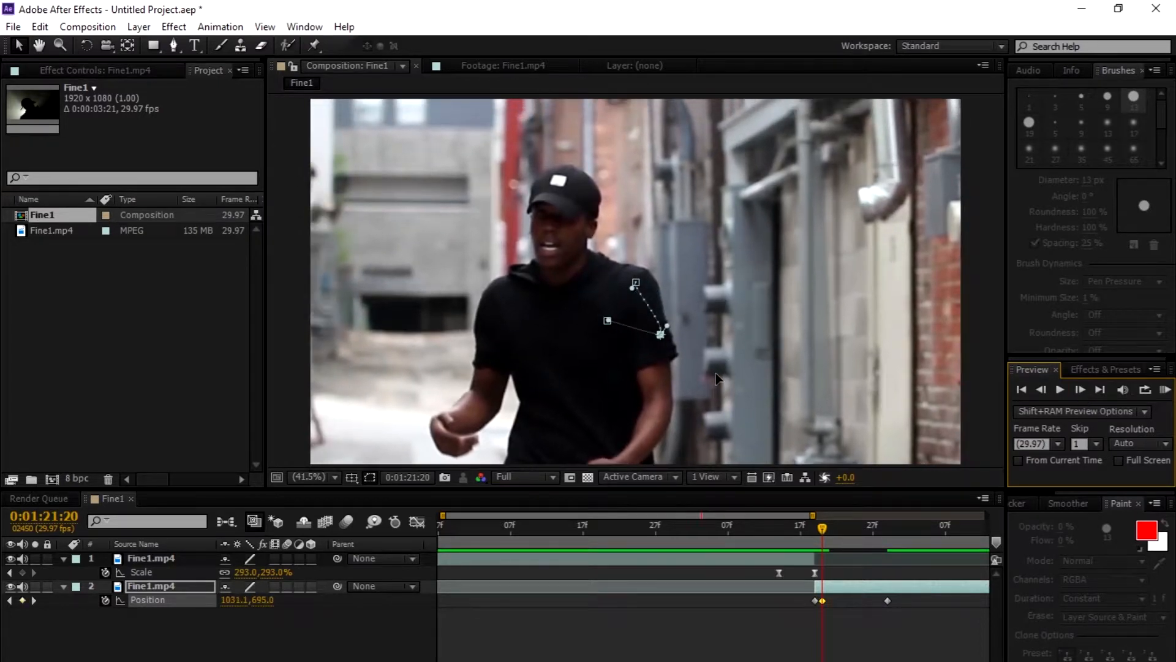
left_click(1080, 389)
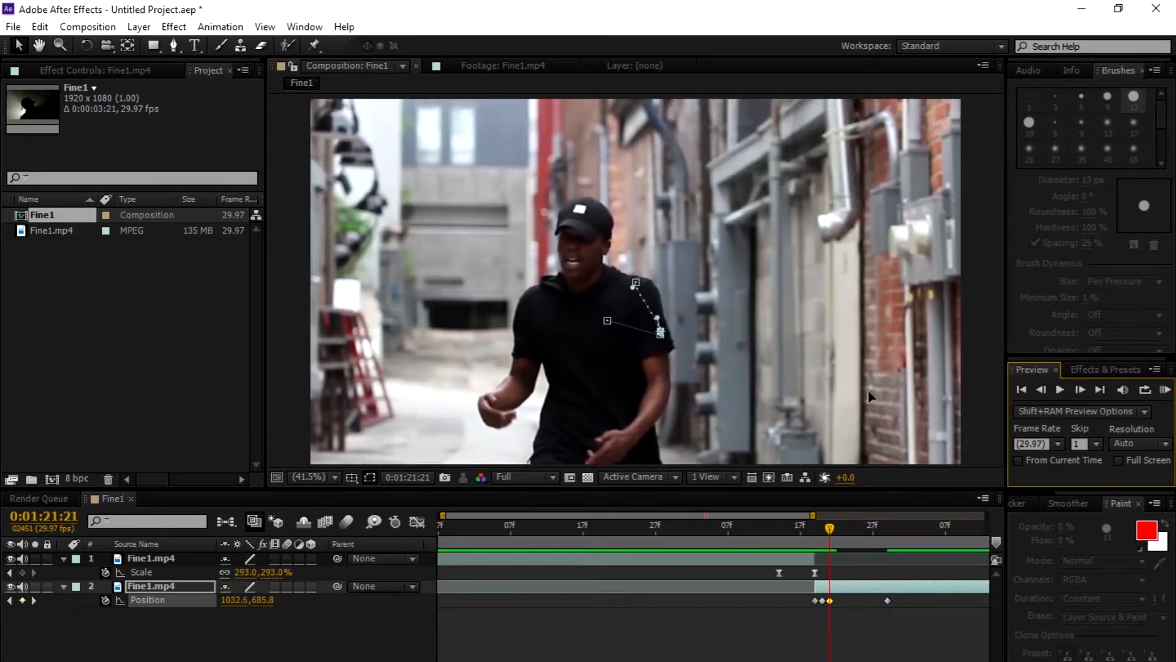
left_click(1080, 390)
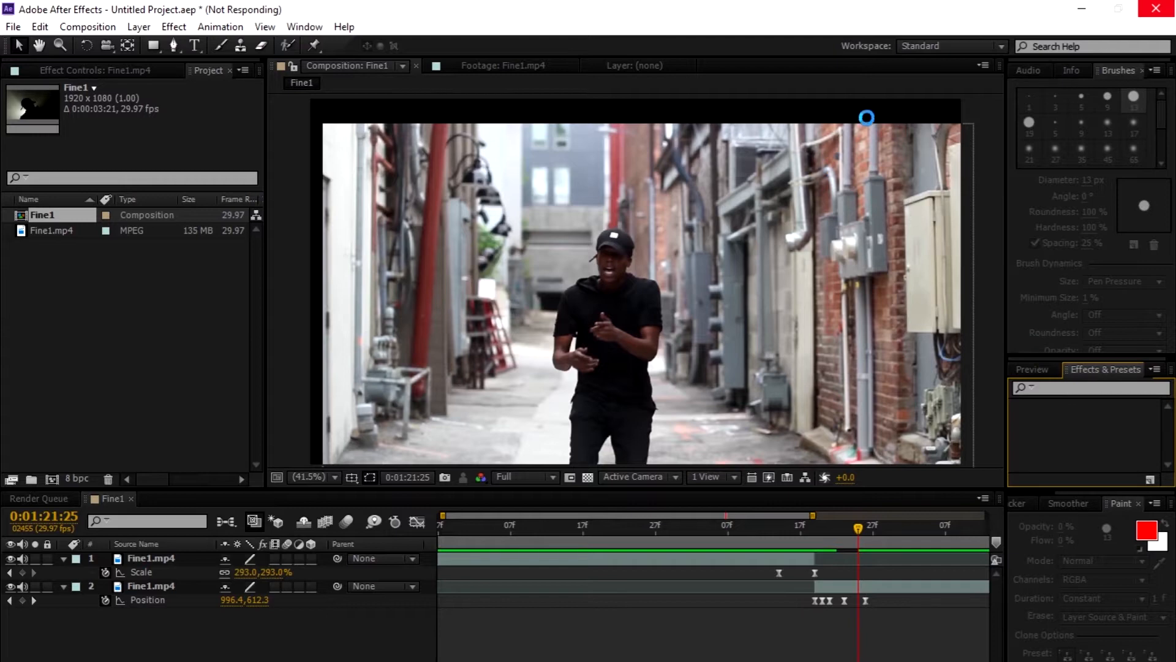
mouse_move(659, 115)
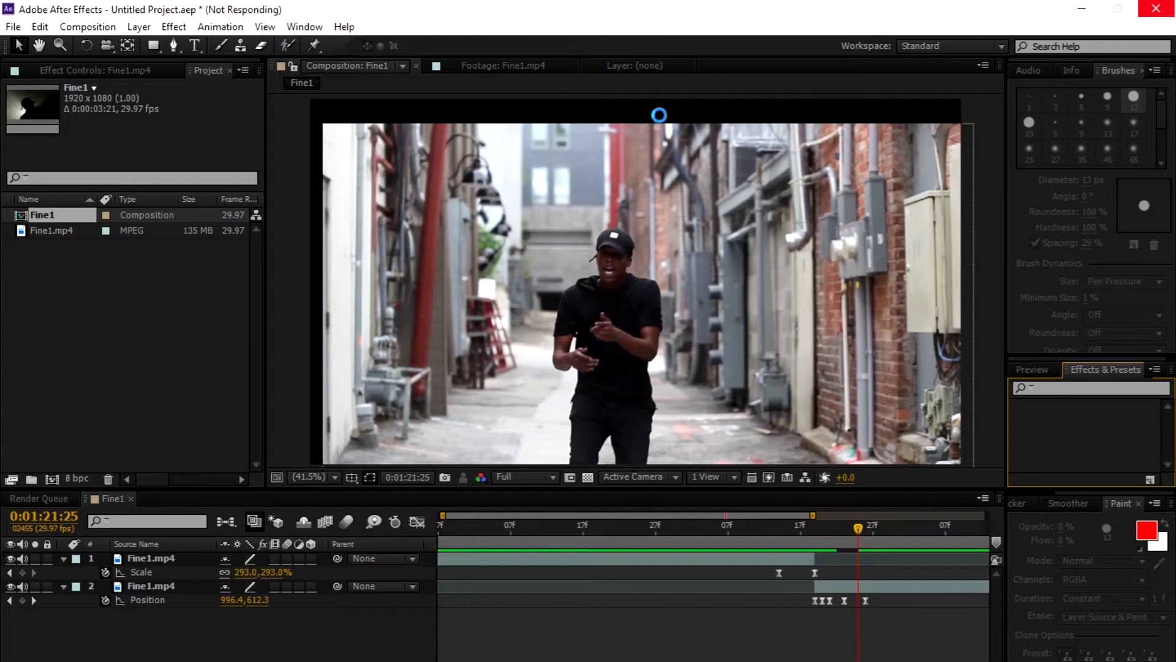
- Apply Motion Tile to layer 2 with Output Width and Height 500 and Mirror Edges on
left_click(1104, 368)
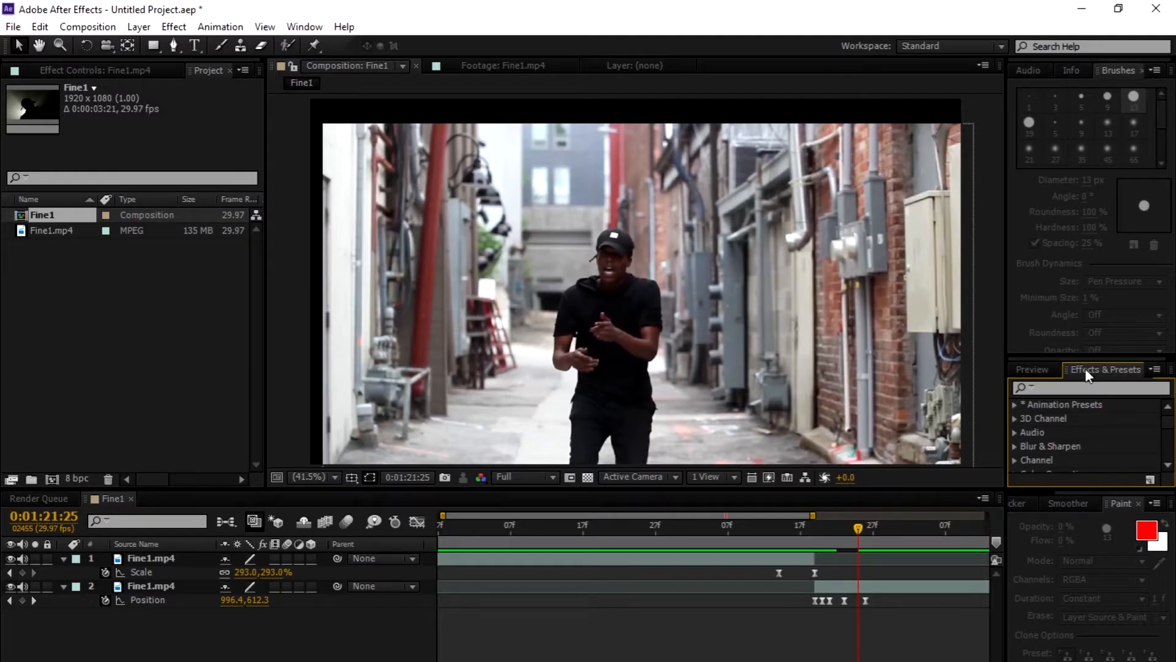
type("m")
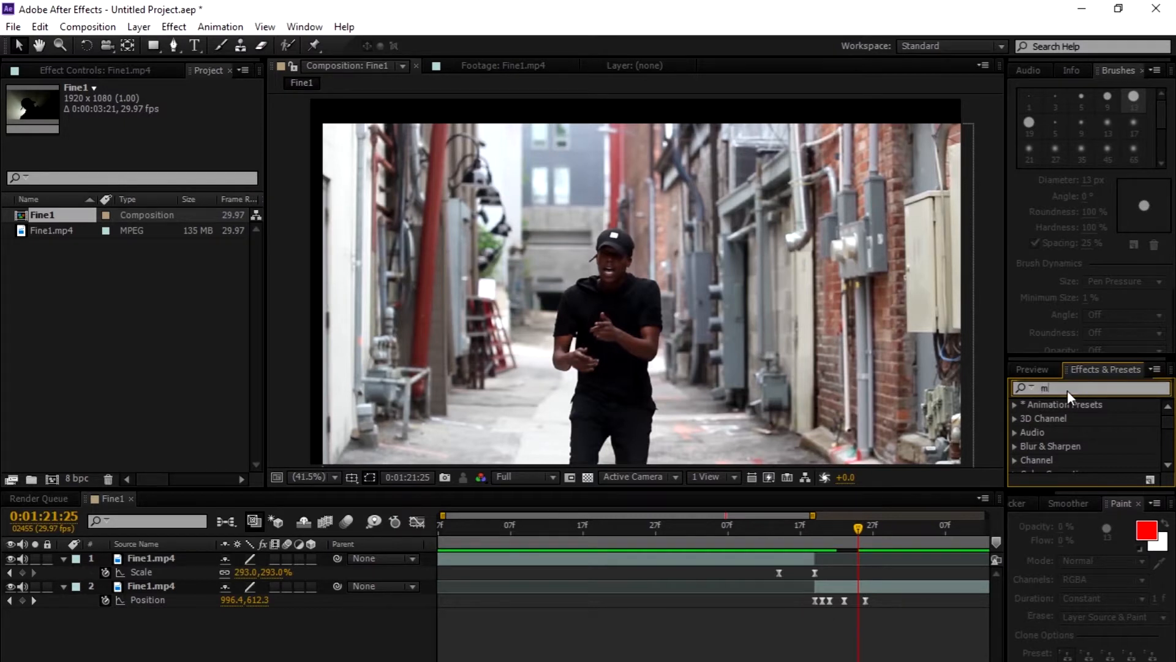
type("otion t")
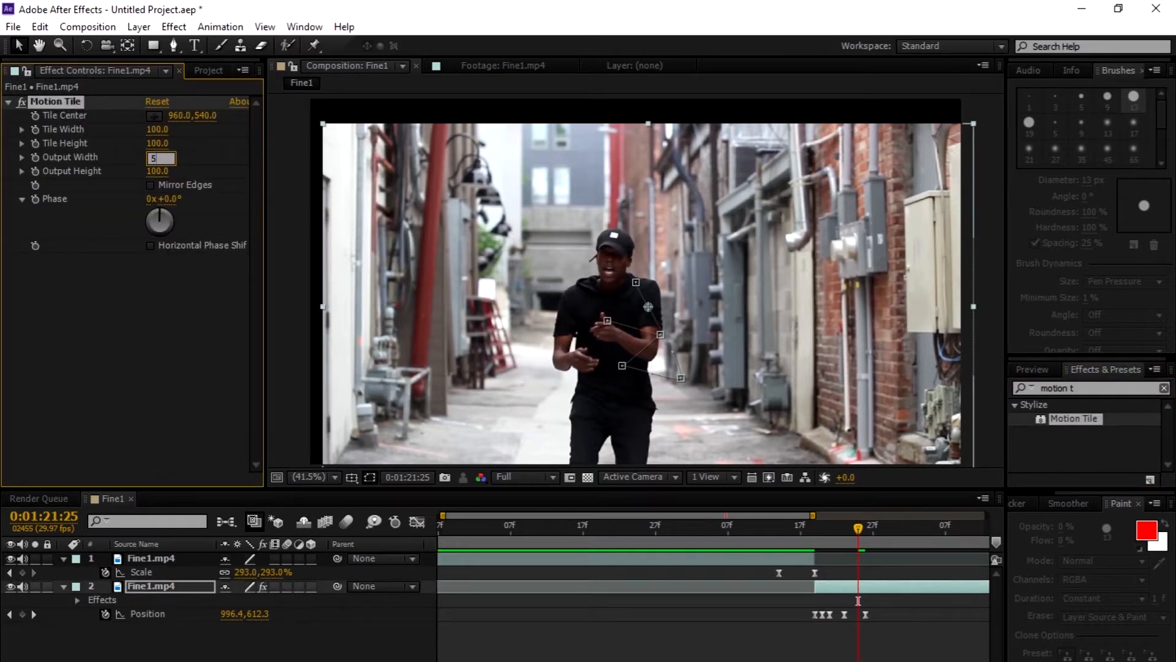
type("500.0")
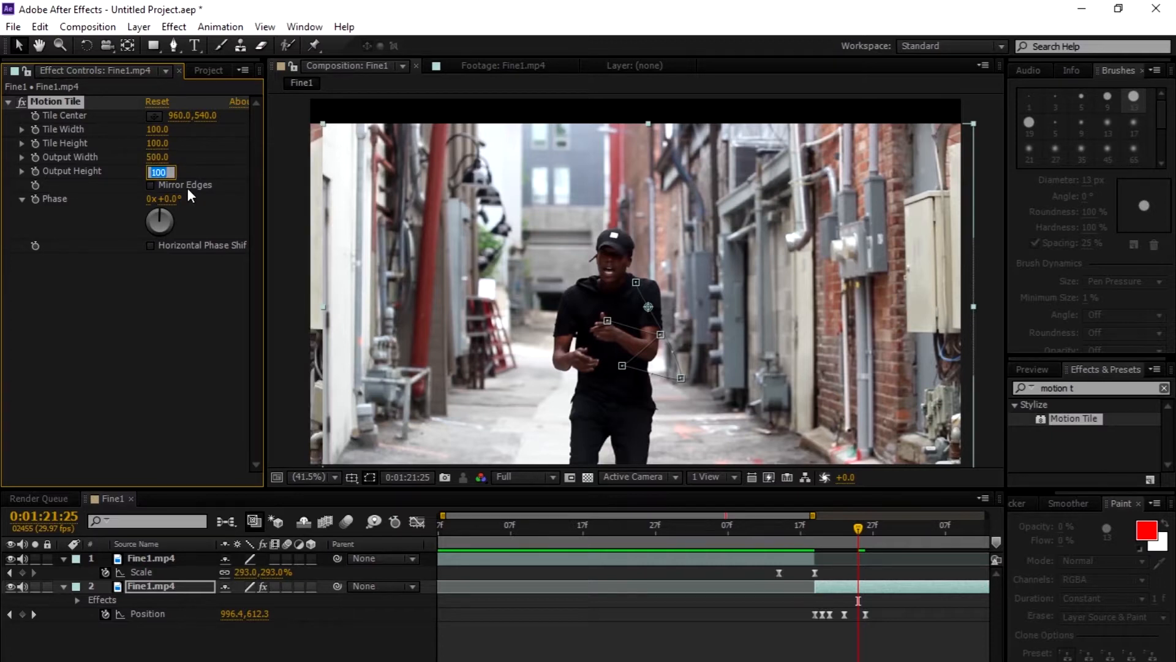
type("500")
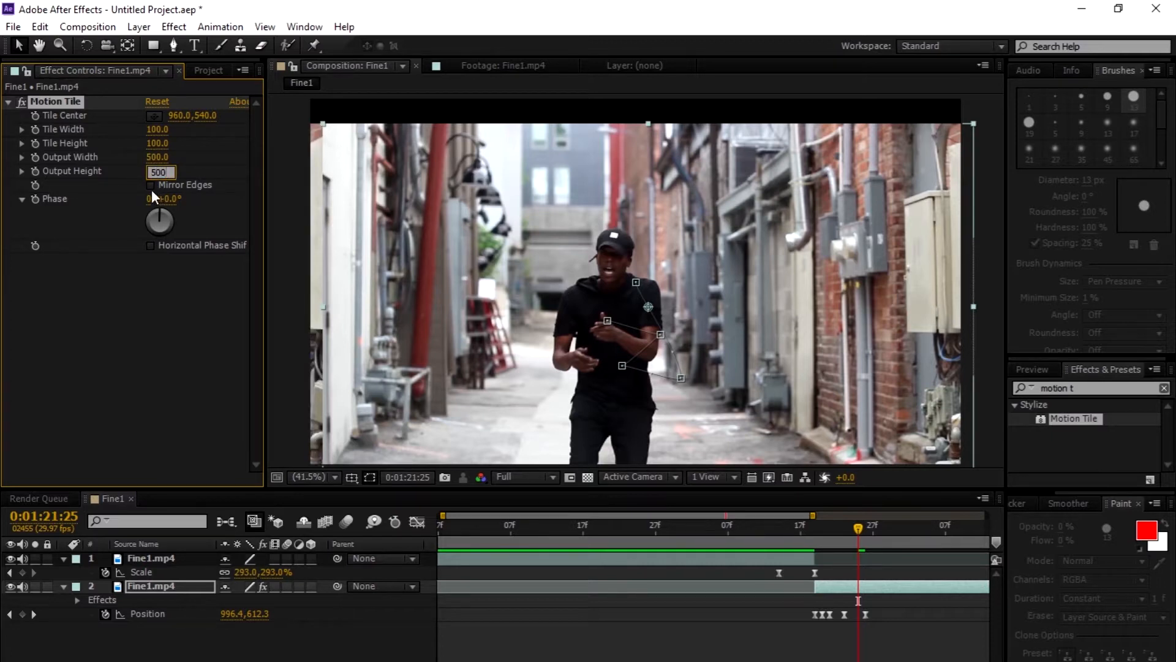
left_click(150, 185)
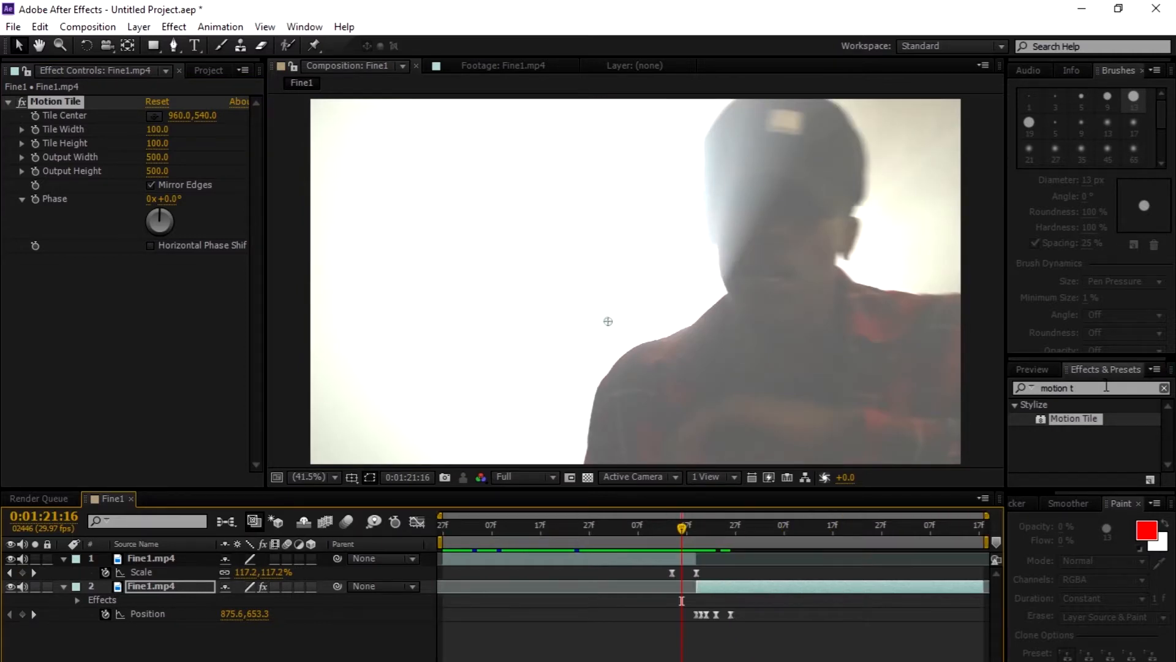
left_click(1031, 368)
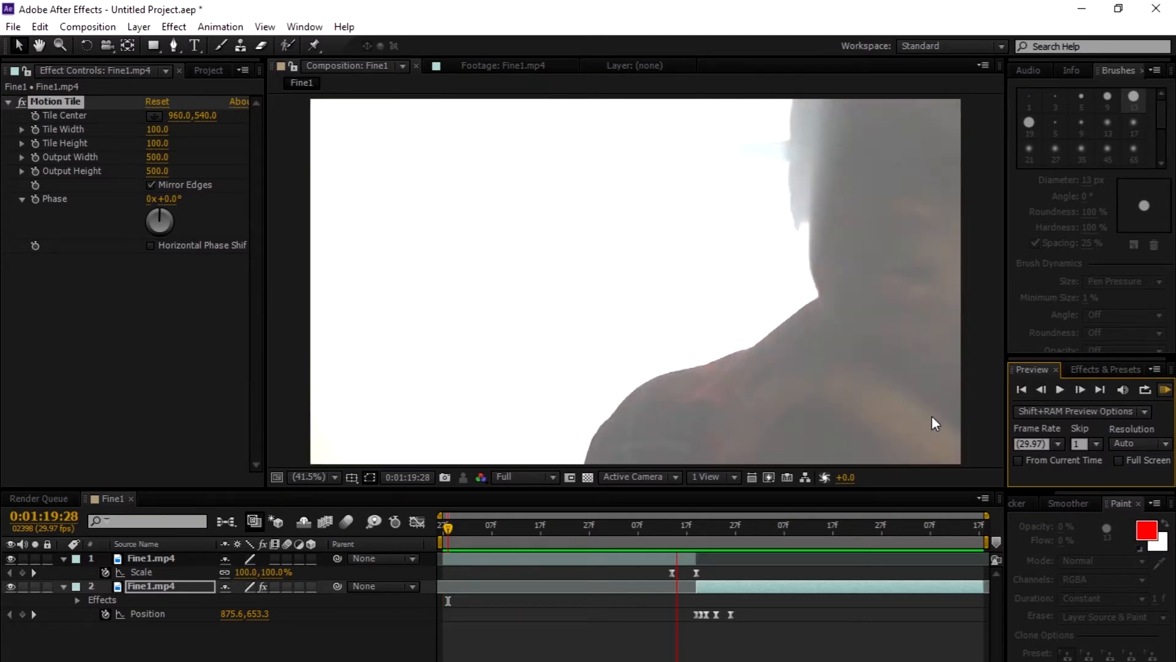
left_click(750, 525)
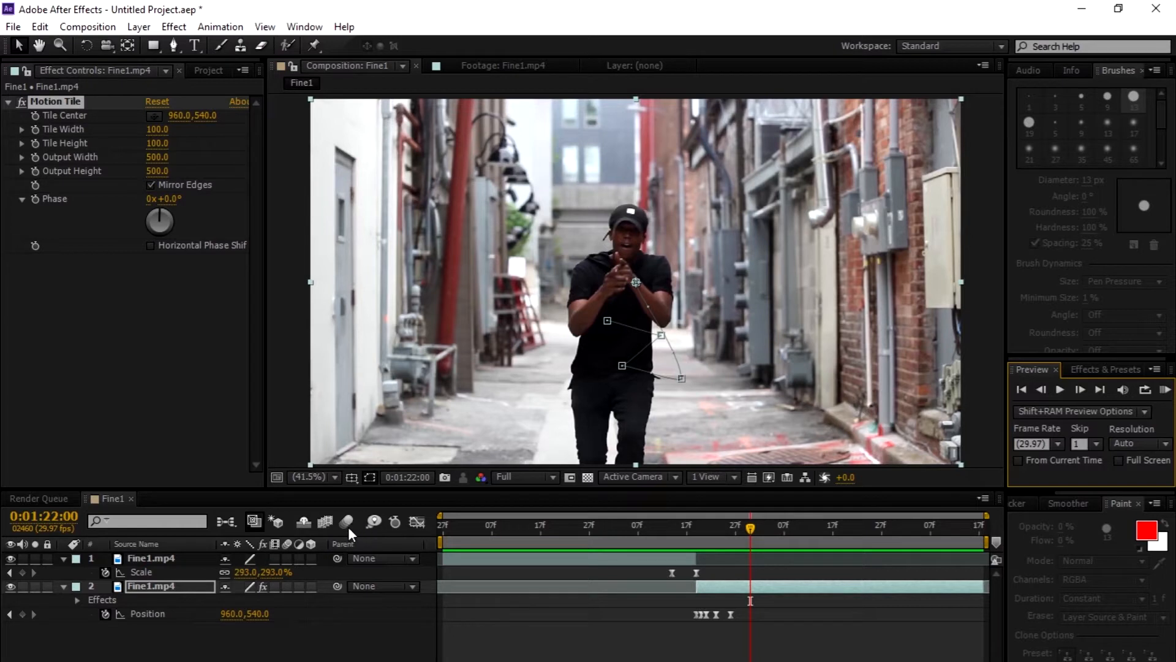
mouse_move(347, 523)
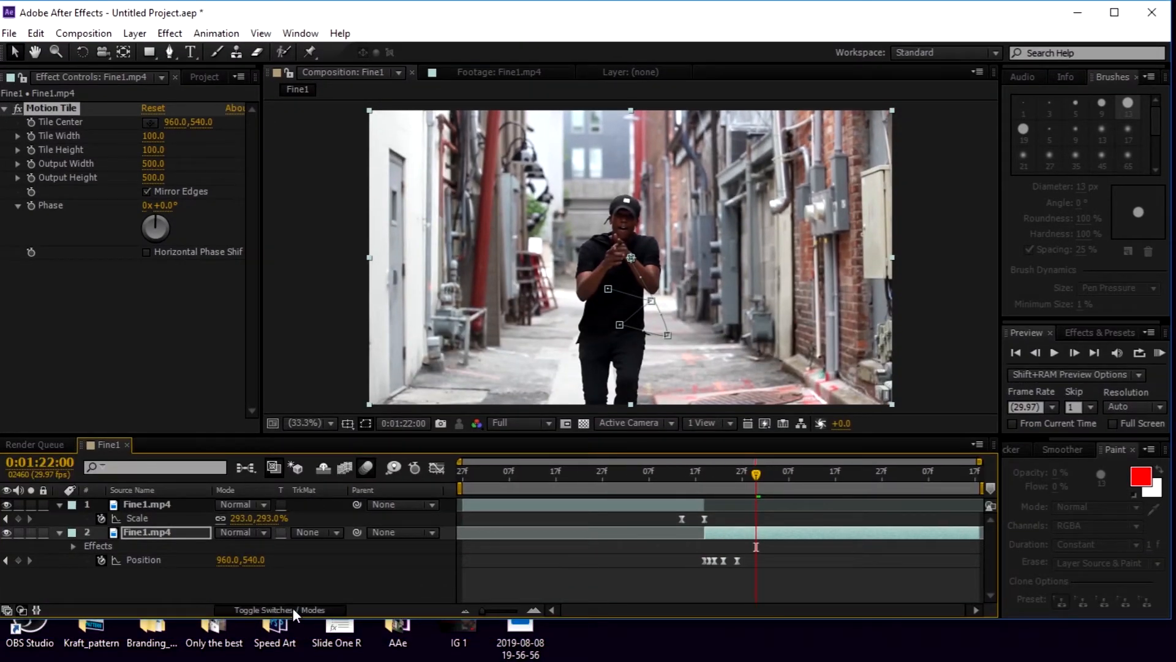
- Show the layer switches and enable Motion Blur on both layers and the composition
left_click(279, 609)
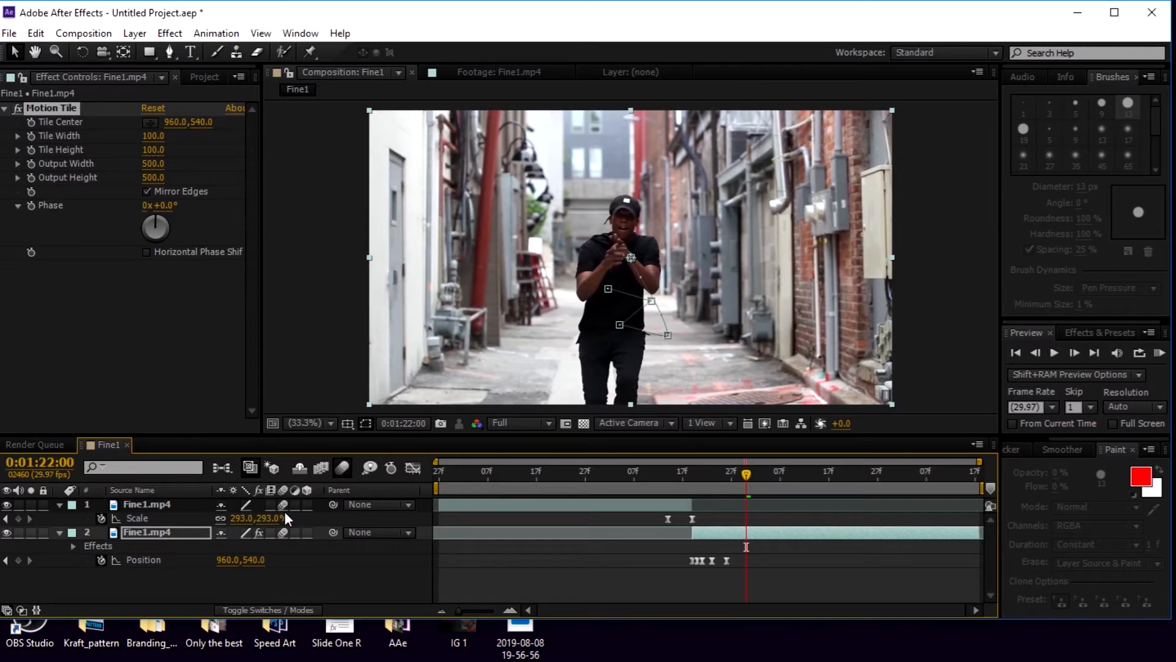